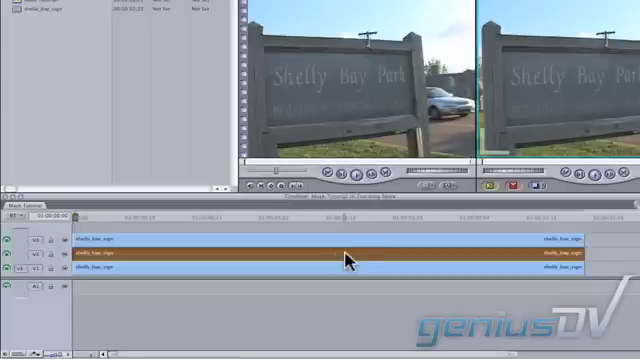
Export the upper Shelly Bay Park clip as a Motion project named Mask Tutorial and launch Motion
right_click(344, 258)
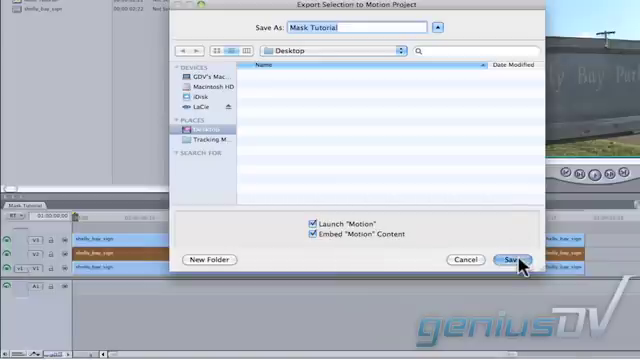
left_click(516, 260)
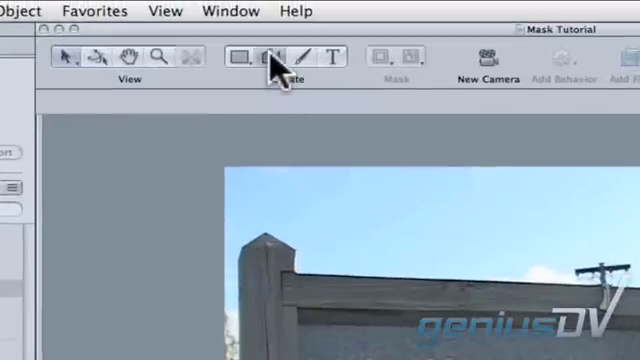
Choose the Bezier Mask tool to trace the sign's top edge against the sky
left_click(280, 56)
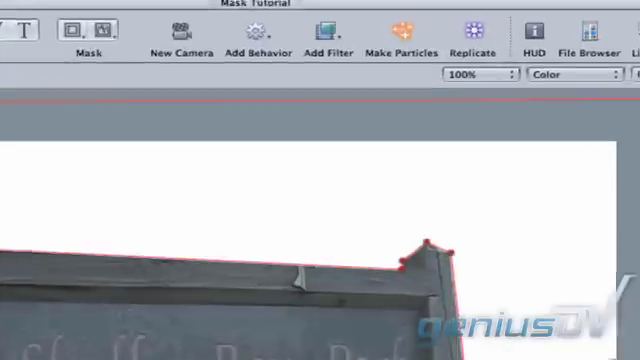
Add a Shape > Track Points behavior so the sky mask follows the sign
left_click(256, 36)
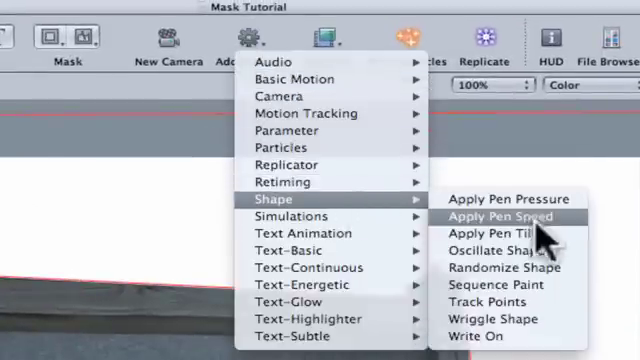
mouse_move(500, 300)
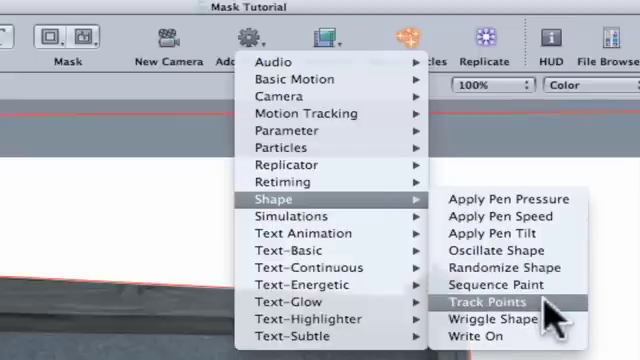
left_click(496, 300)
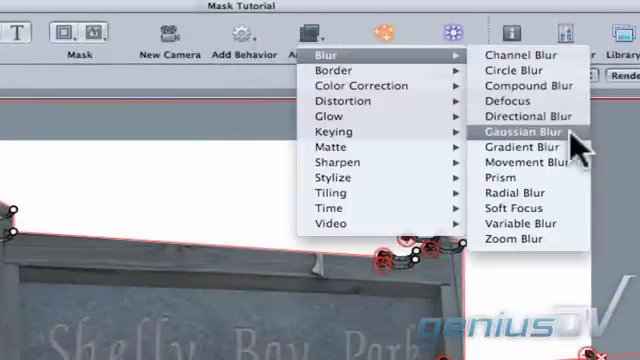
Apply a Gaussian Blur filter to the sky mask and return to Final Cut Pro
left_click(516, 132)
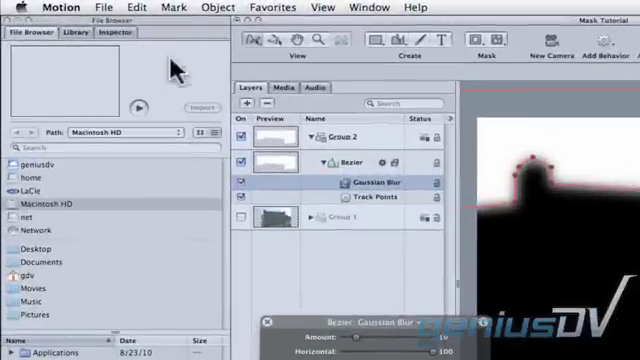
left_click(104, 8)
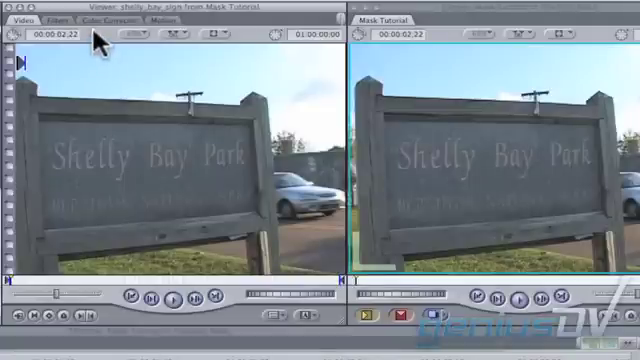
Show the Color Corrector controls for the Shelly Bay Park clip in the Viewer
left_click(104, 24)
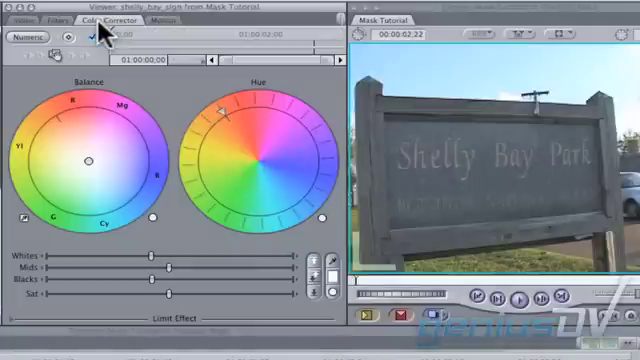